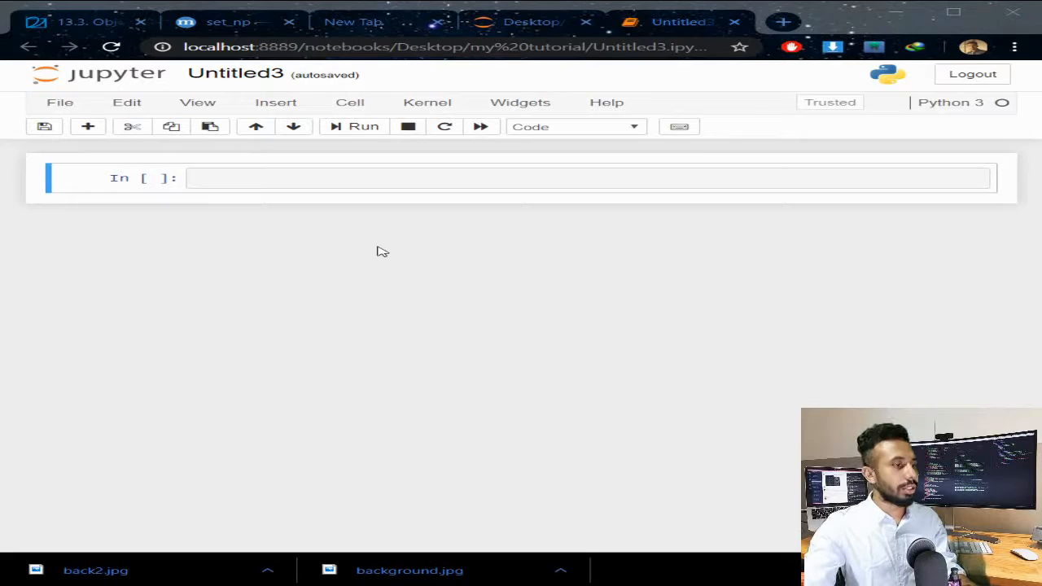
mouse_move(439, 176)
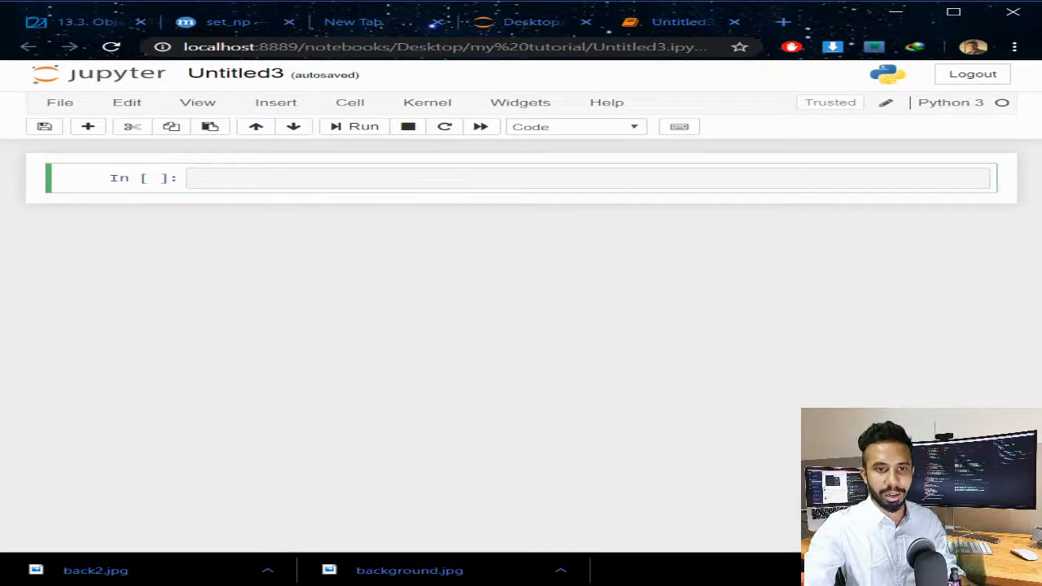
Write 'import tensorflow as tf' in the notebook's empty first cell
click(663, 178)
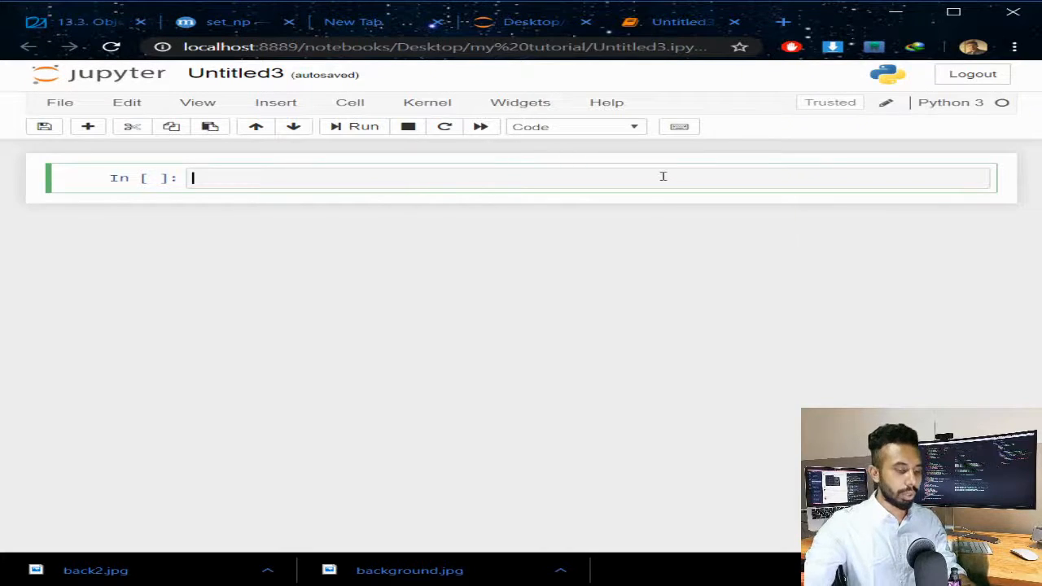
text(import)
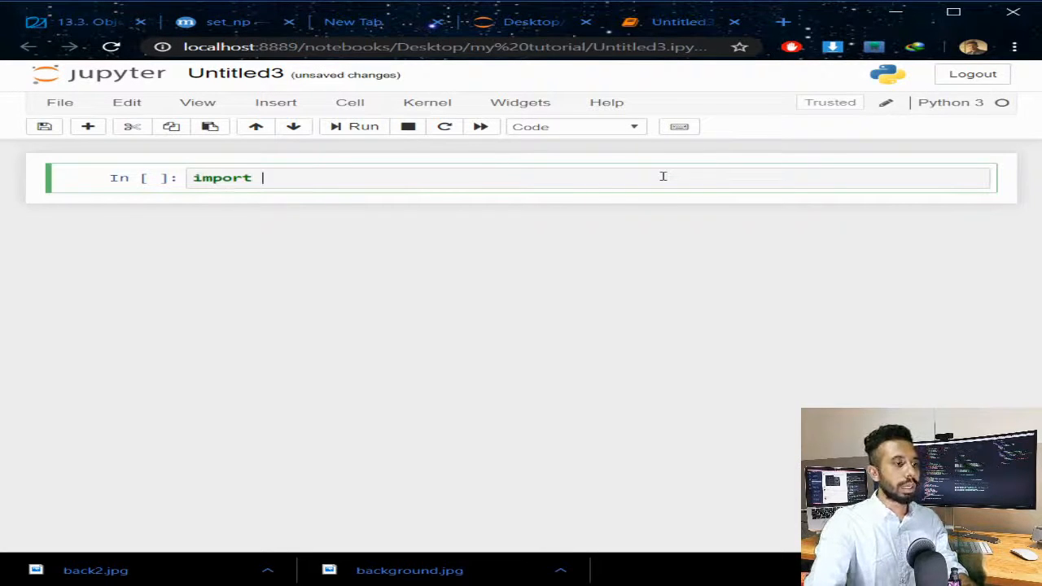
text(tensr)
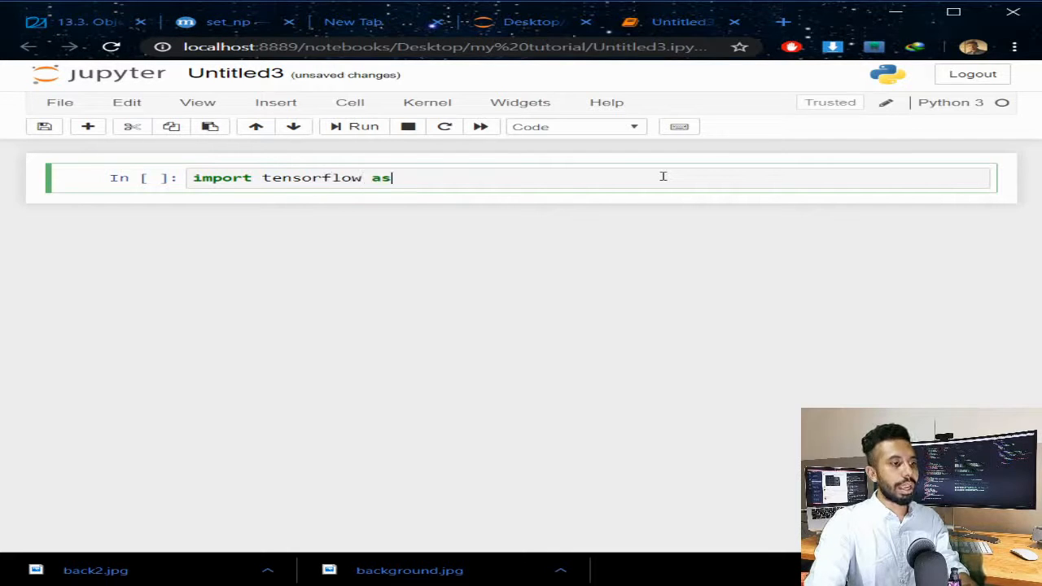
text(tf)
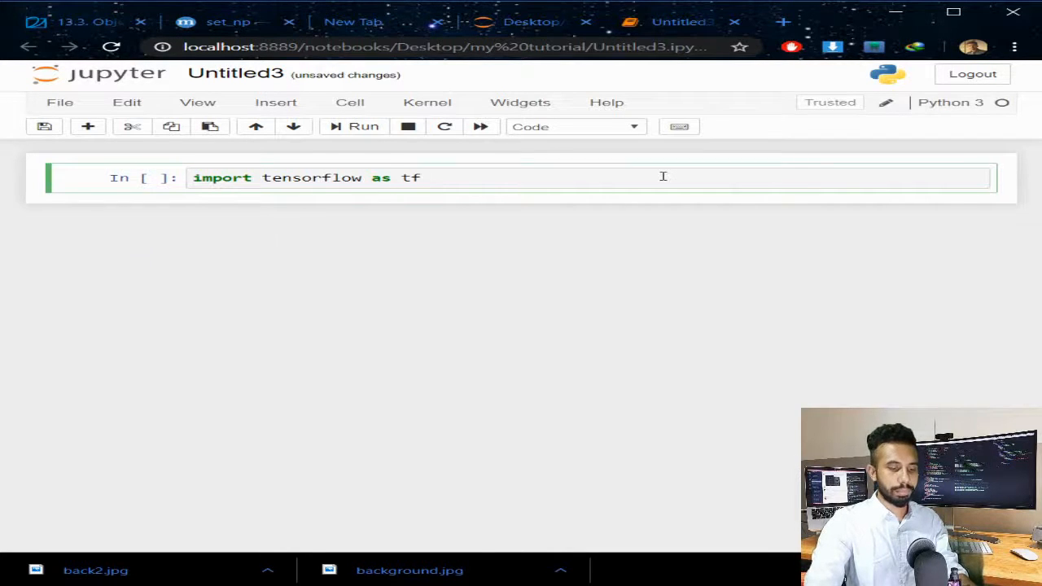
Run the import cell and write helloWorld = tf.constant("Hello World!!")
click(364, 126)
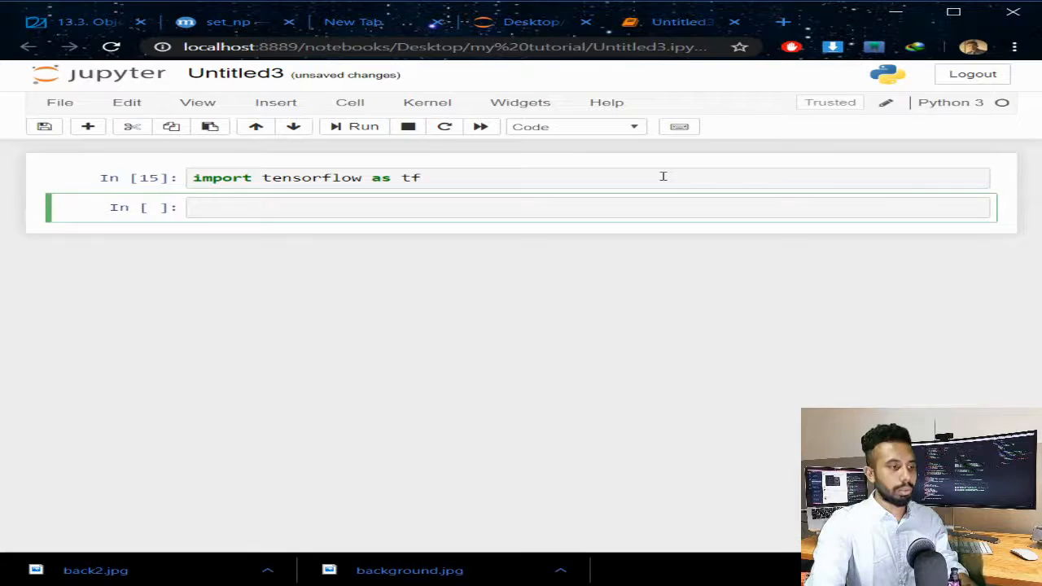
text(he)
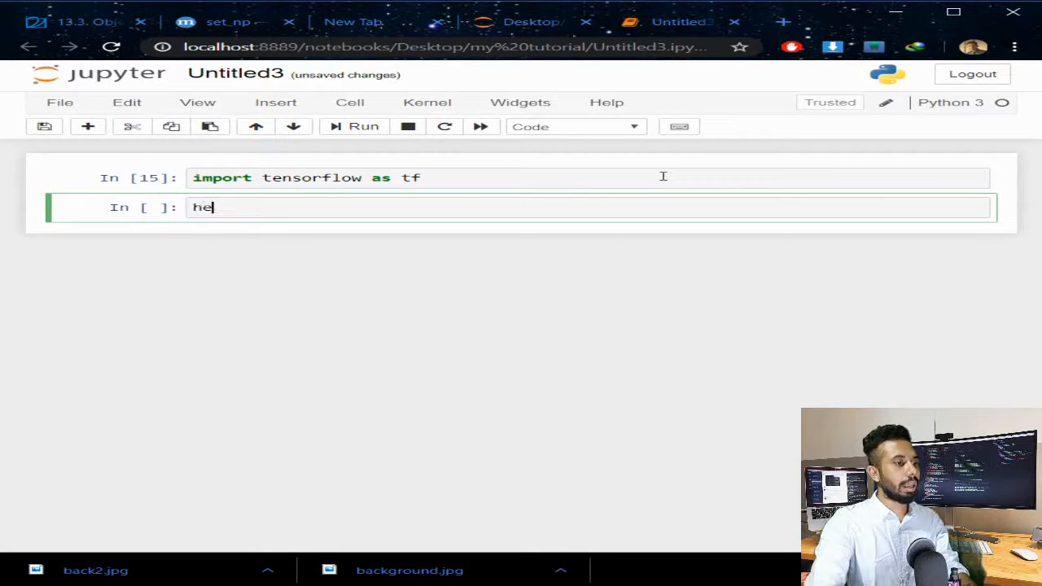
text(lloWor)
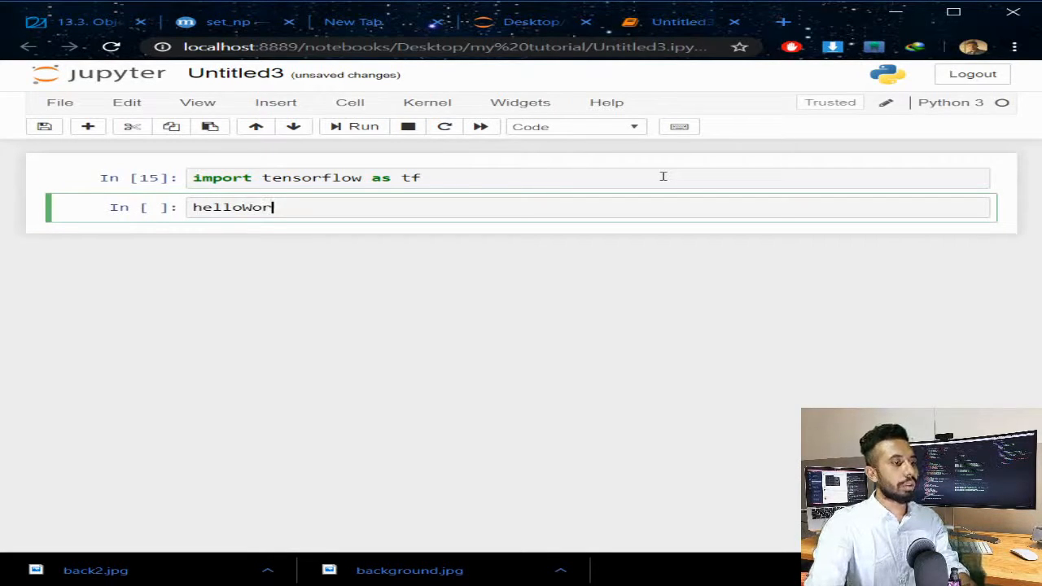
text(ld = tf)
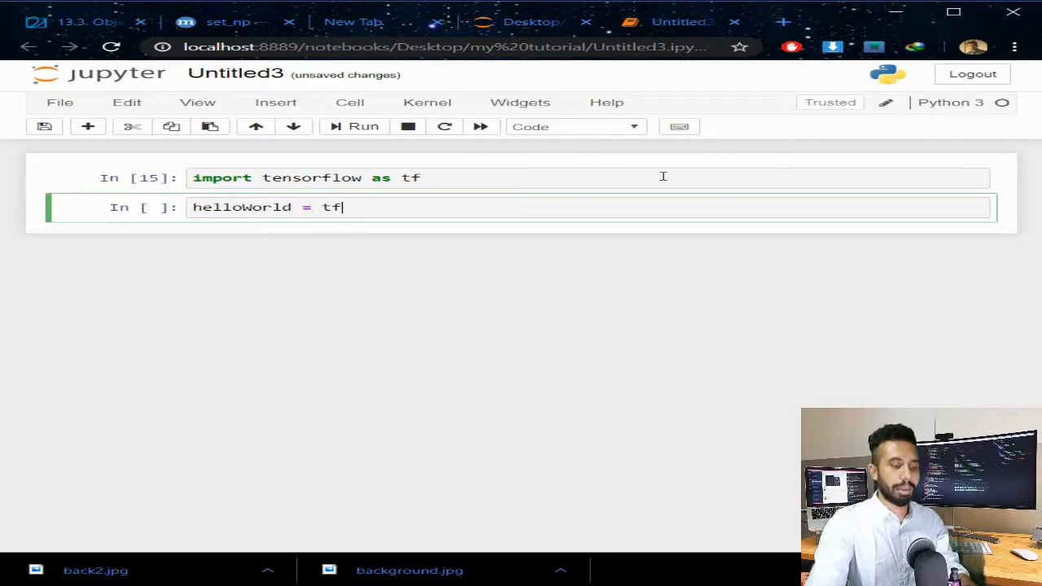
text(.)
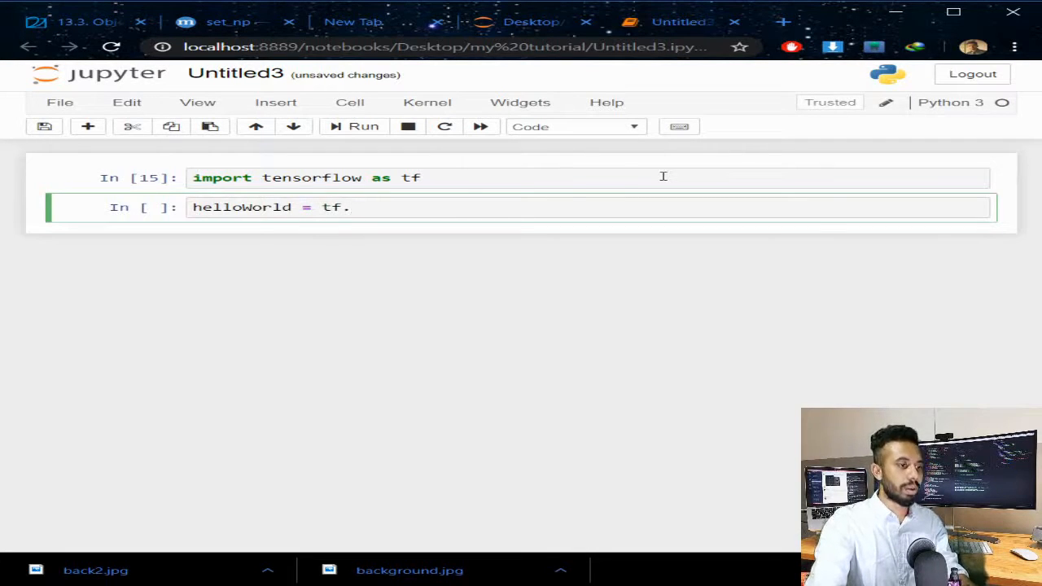
text(consta)
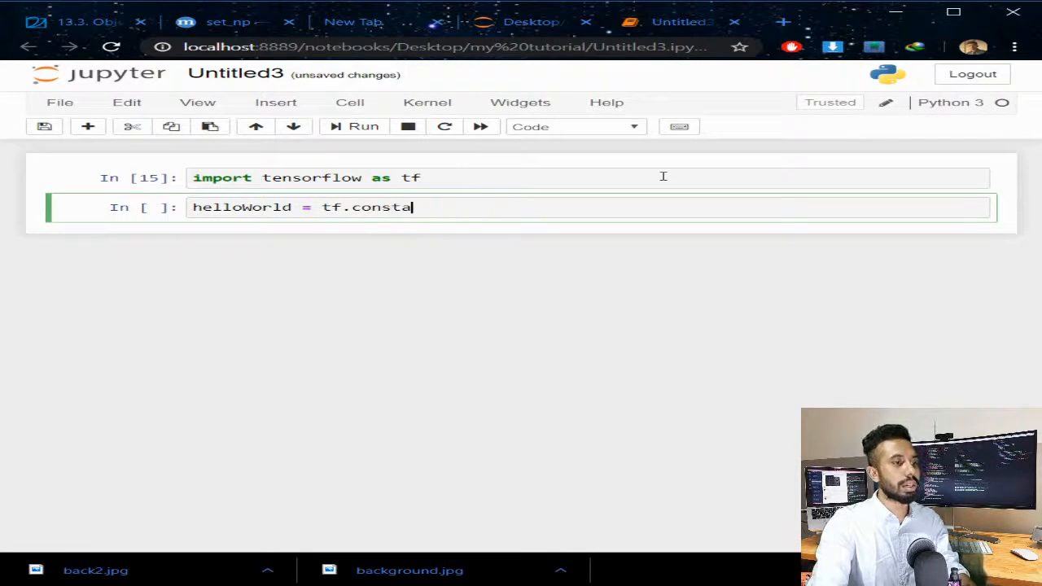
text(nt(""))
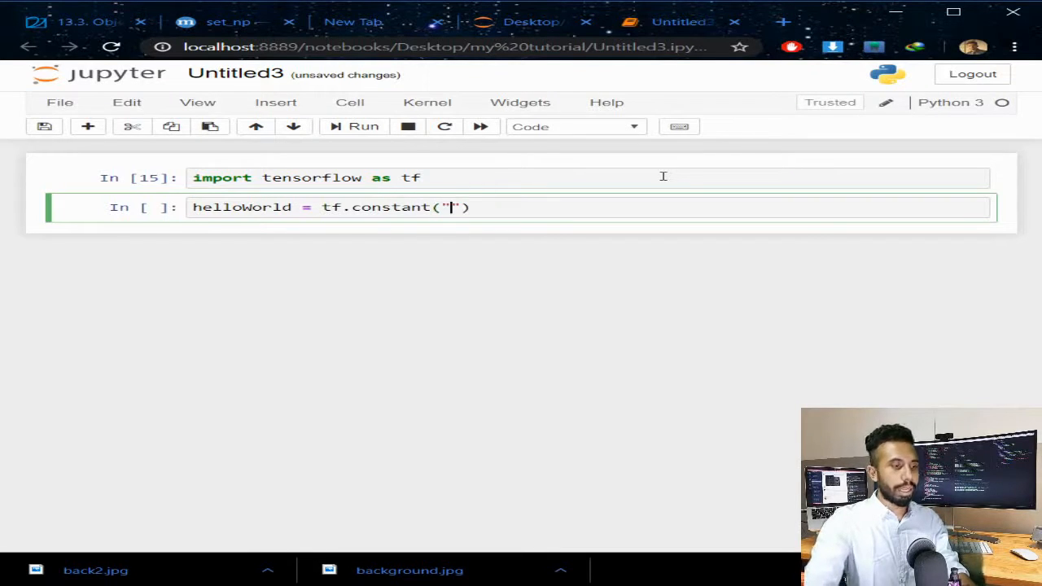
text(Hello)
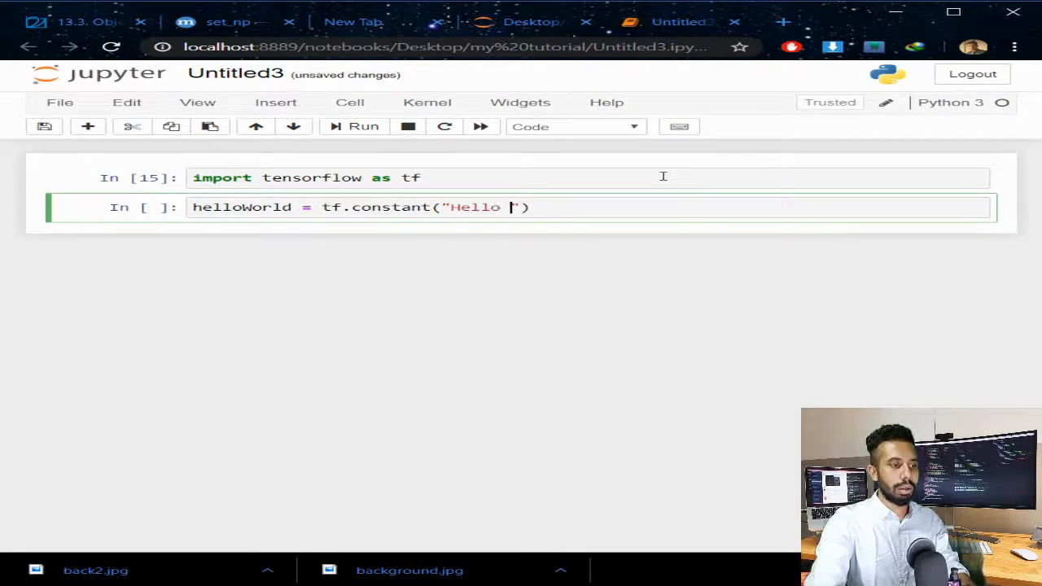
text(Worl)
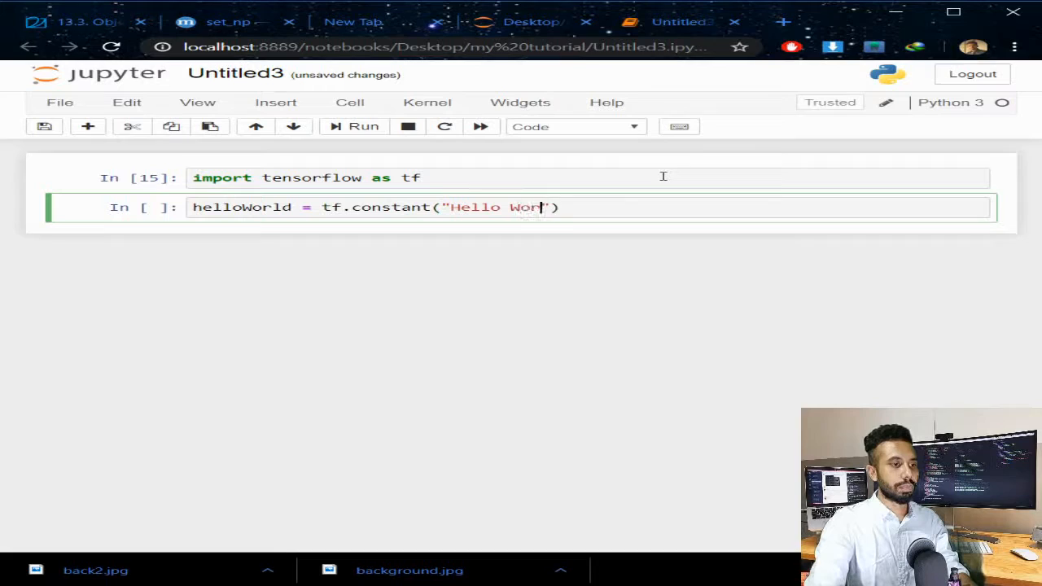
text(ld!!)
text(hell)
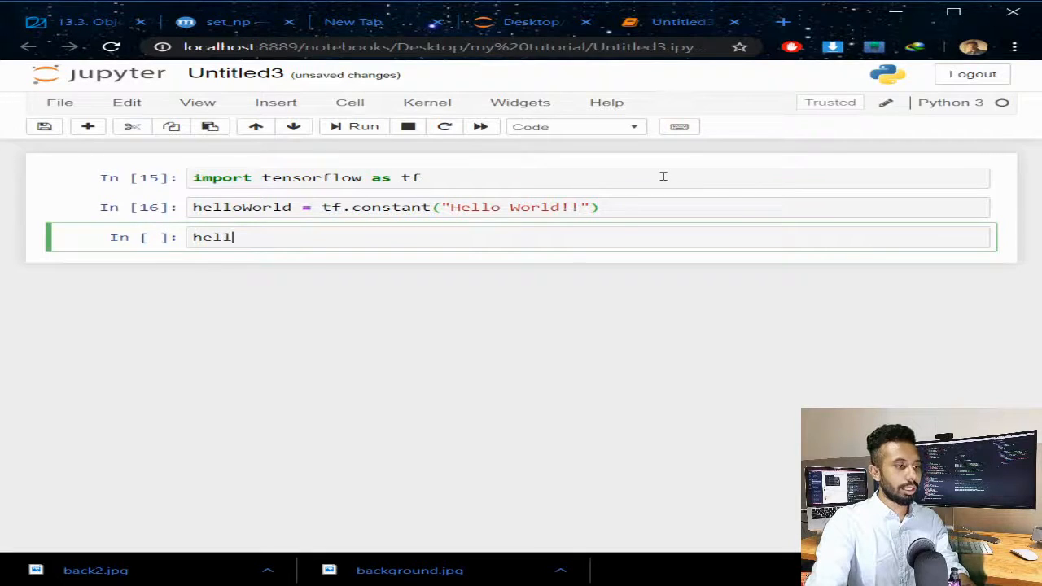
Write print(helloWorld) and run it to show the tensor with its shape and dtype
text(pr)
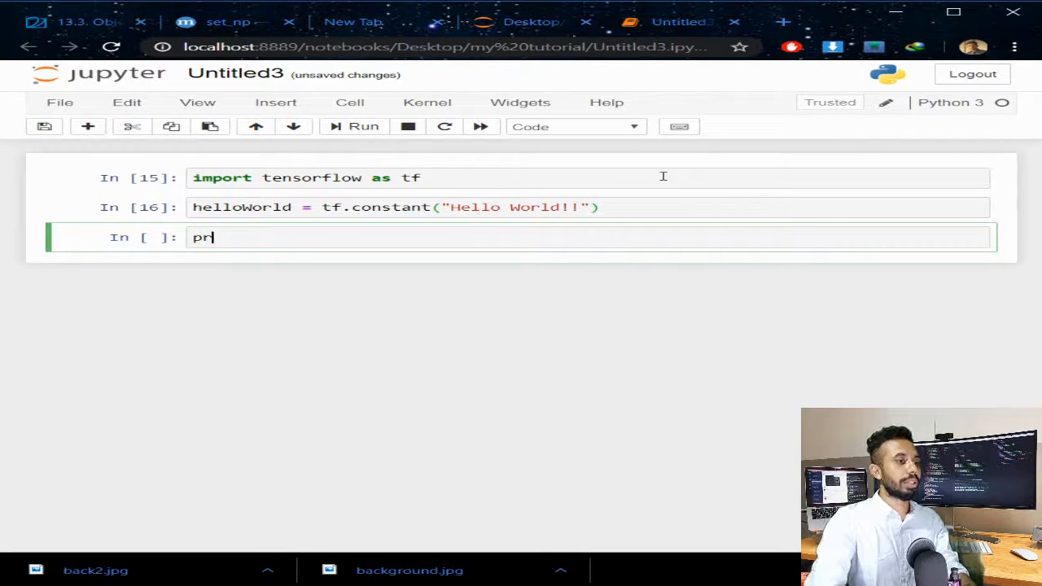
text(int(hell)
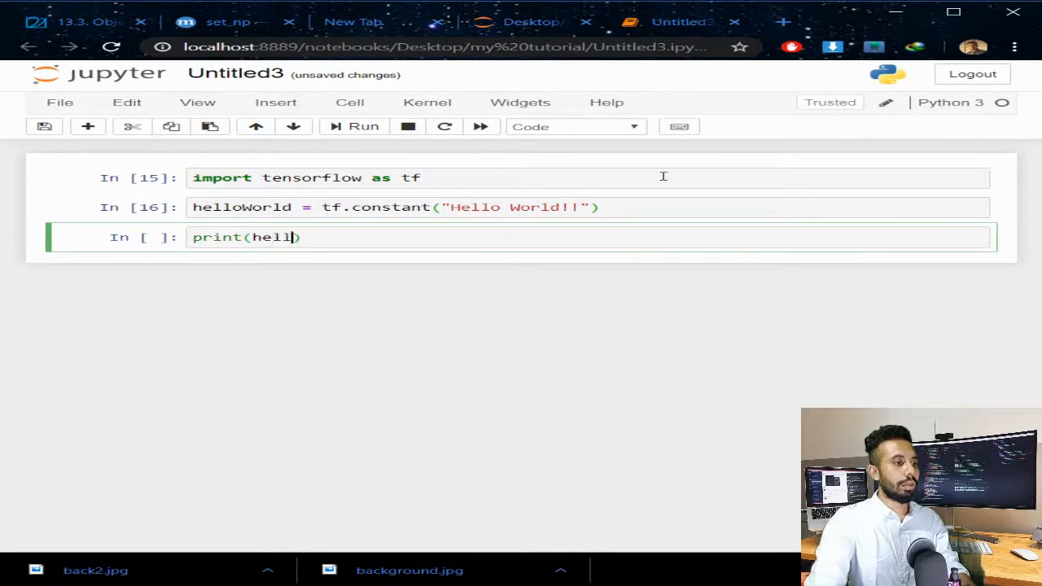
text(oWorld)
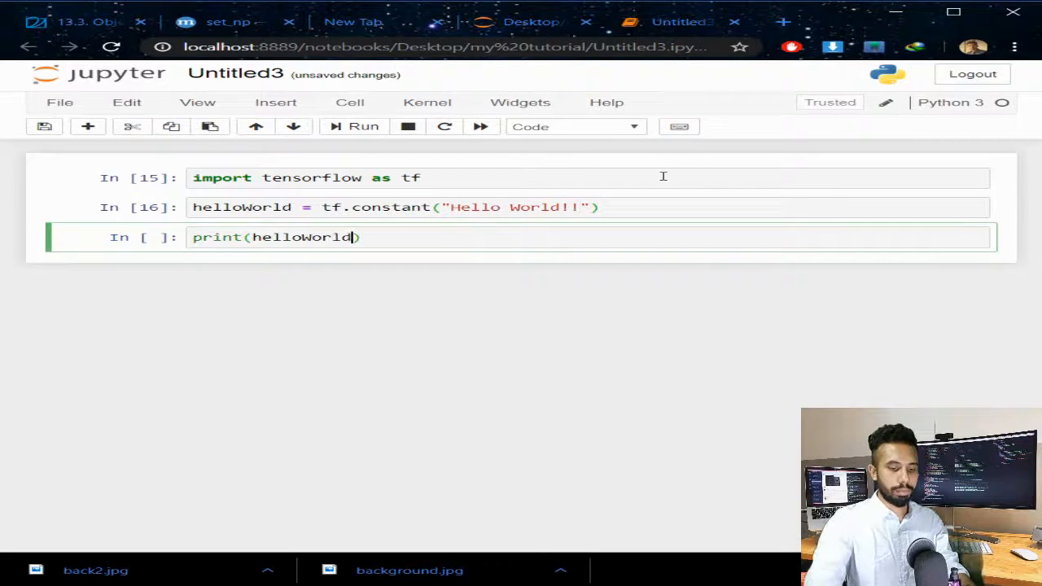
click(363, 126)
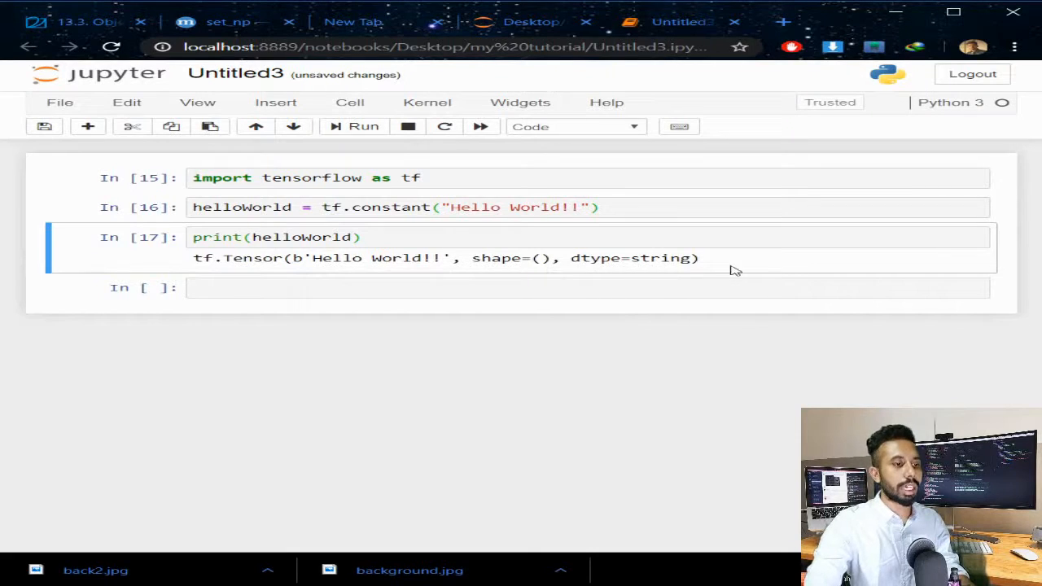
Add and run a cell with helloWorld.numpy(), outputting b'Hello World!!'
click(484, 287)
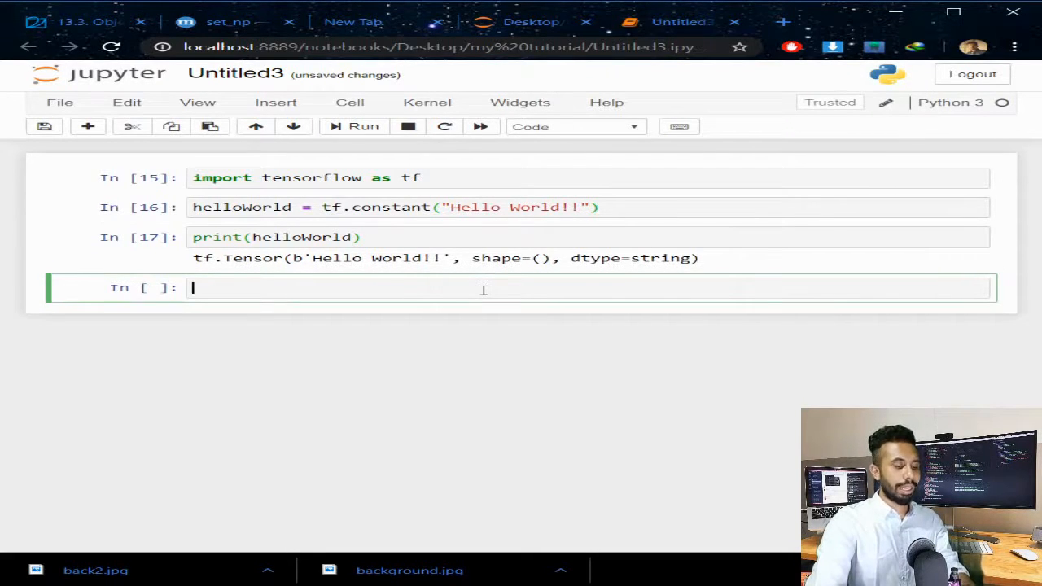
text(hello)
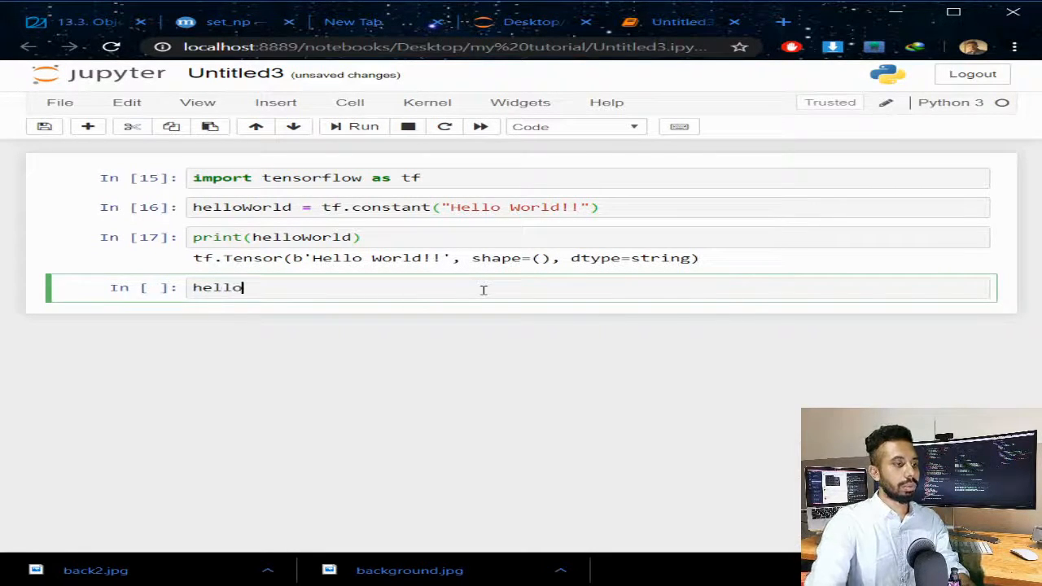
text(World)
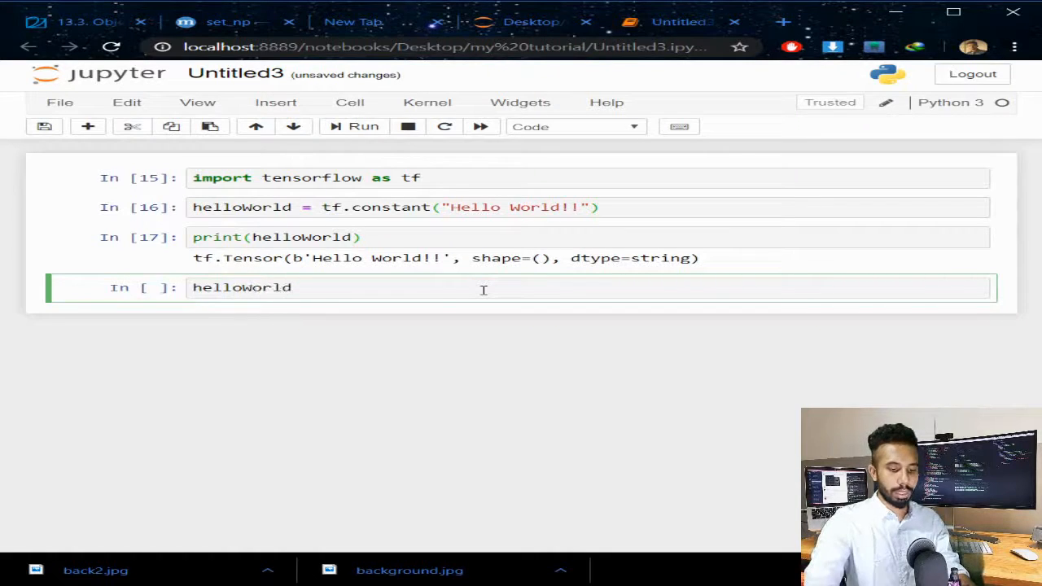
text(.numpy()
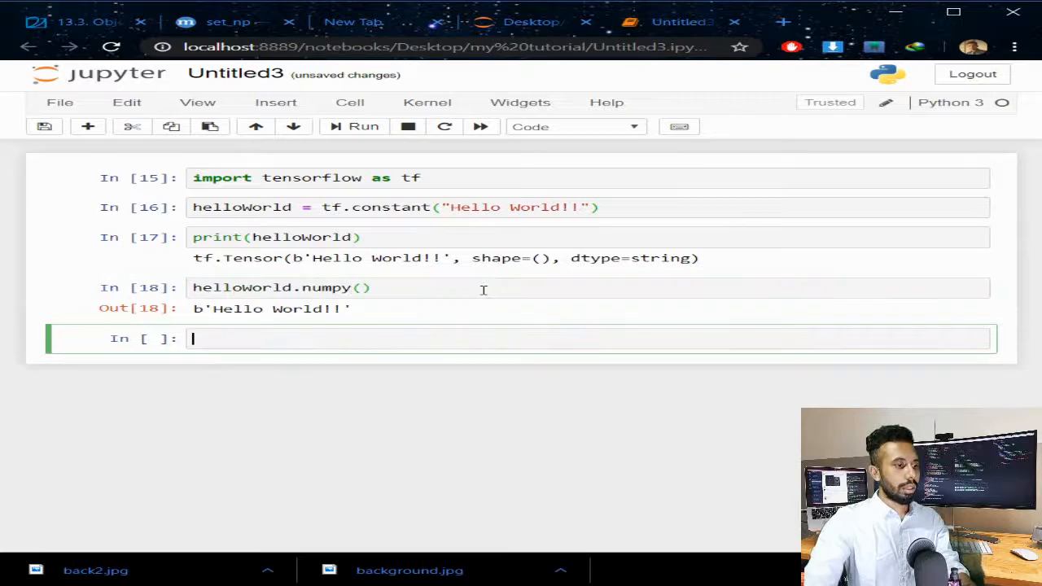
double_click(230, 309)
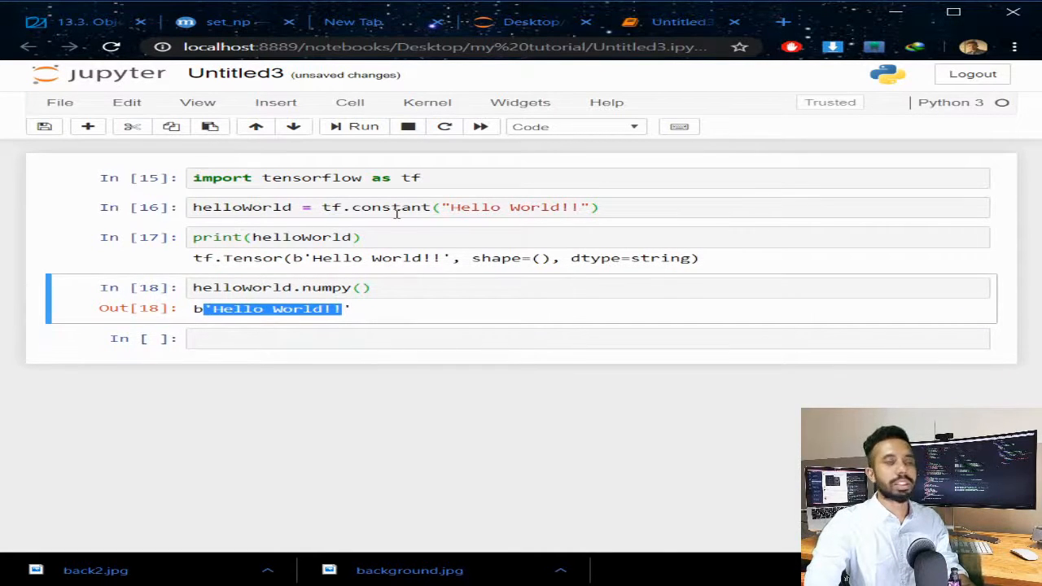
Add and run a cell with helloWorld.shape, returning TensorShape([])
click(342, 339)
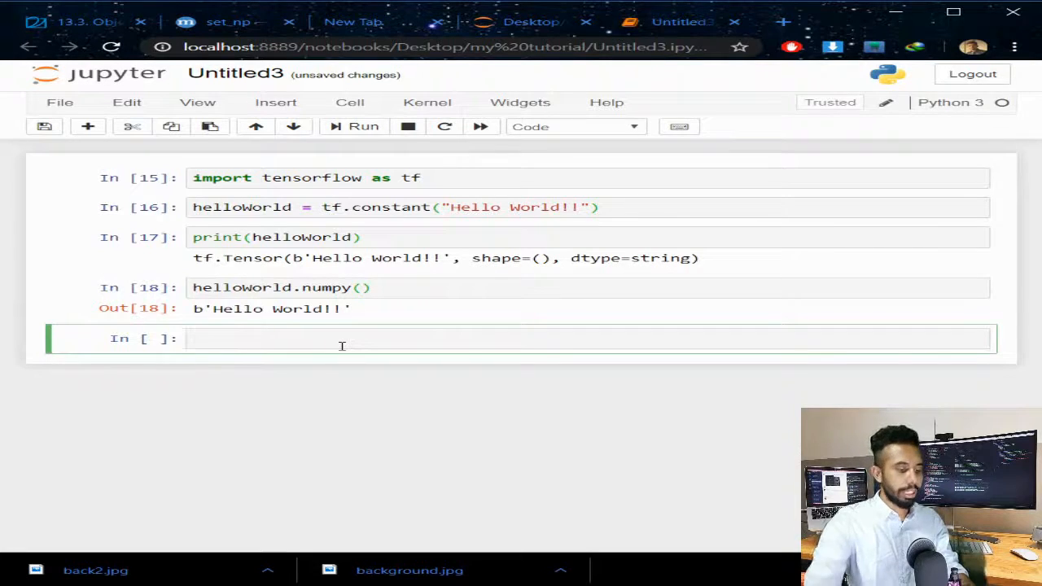
text(hellow)
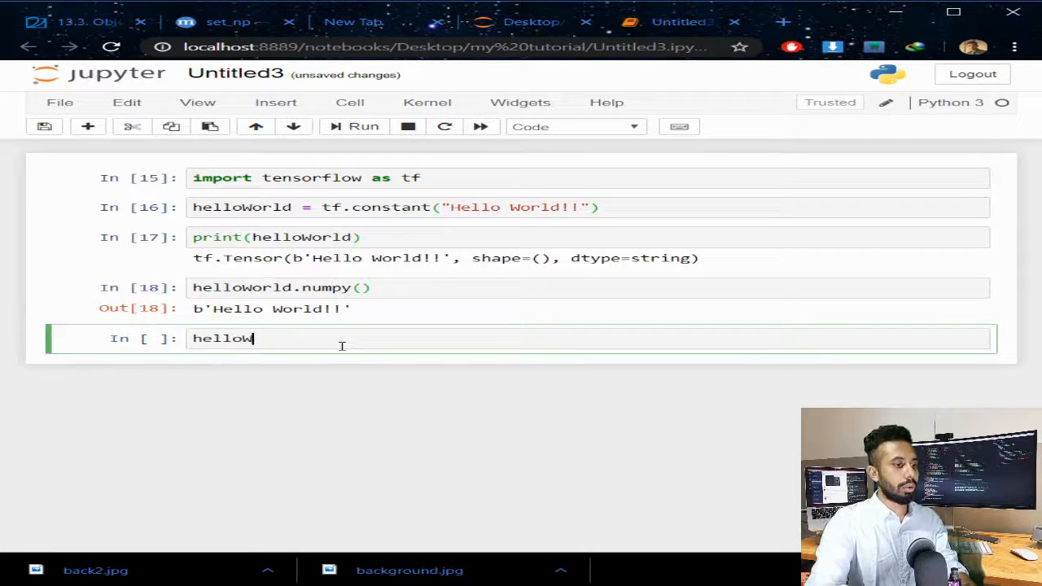
text(orld.shape)
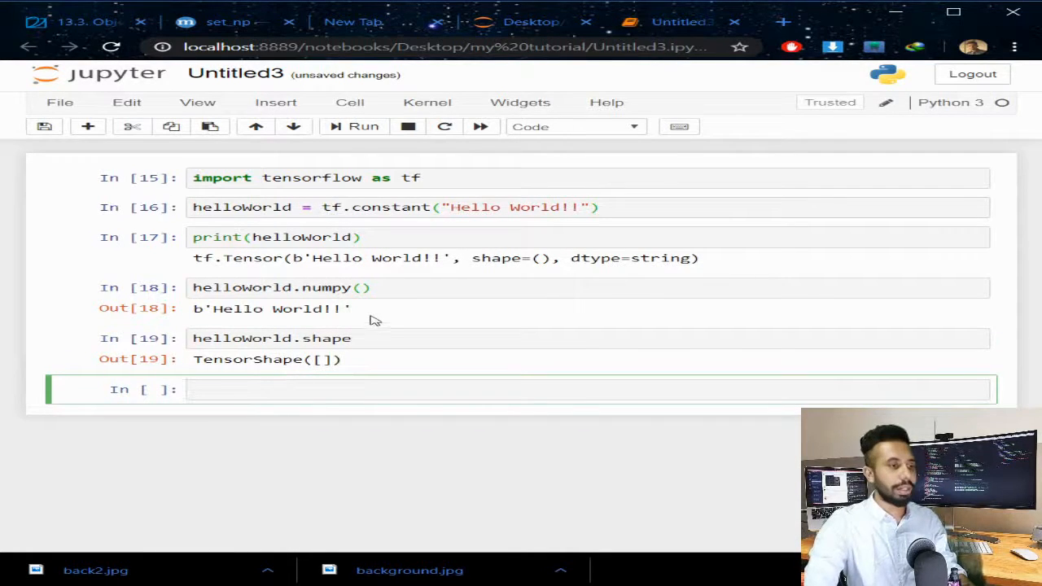
mouse_move(302, 410)
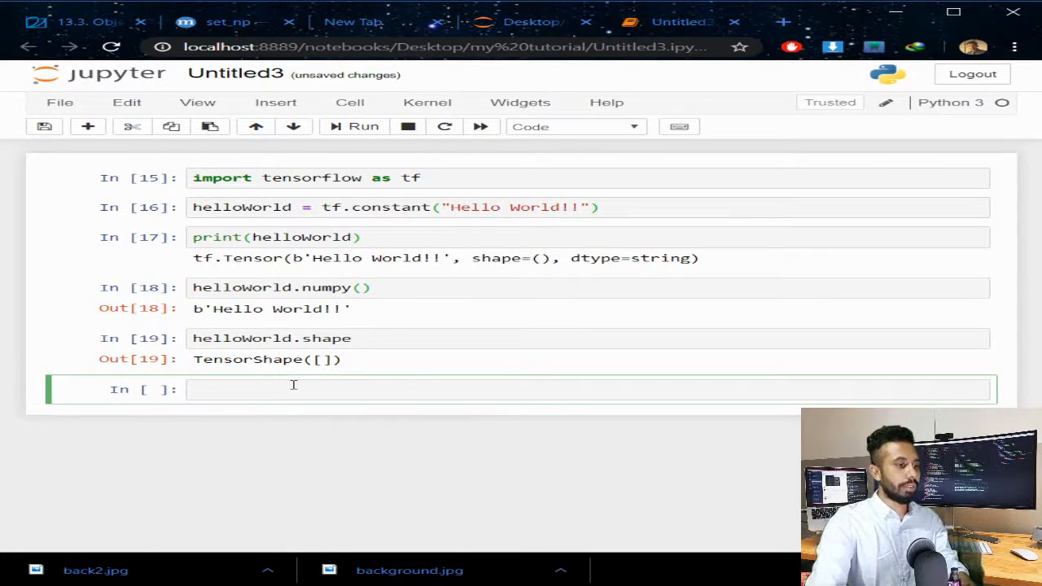
Add and run a cell with helloWorld.dtype, returning tf.string
text(hello)
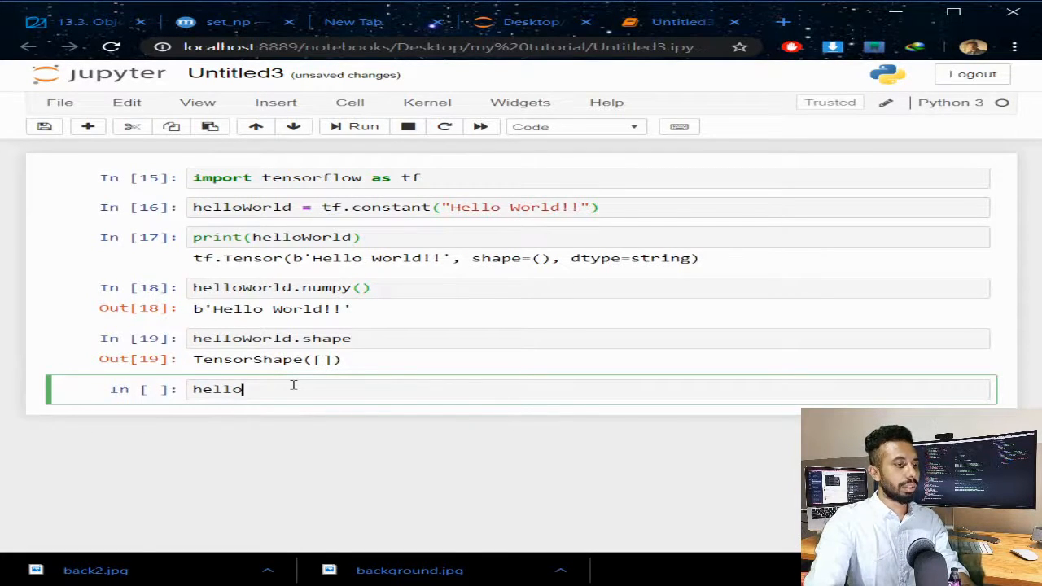
text(World)
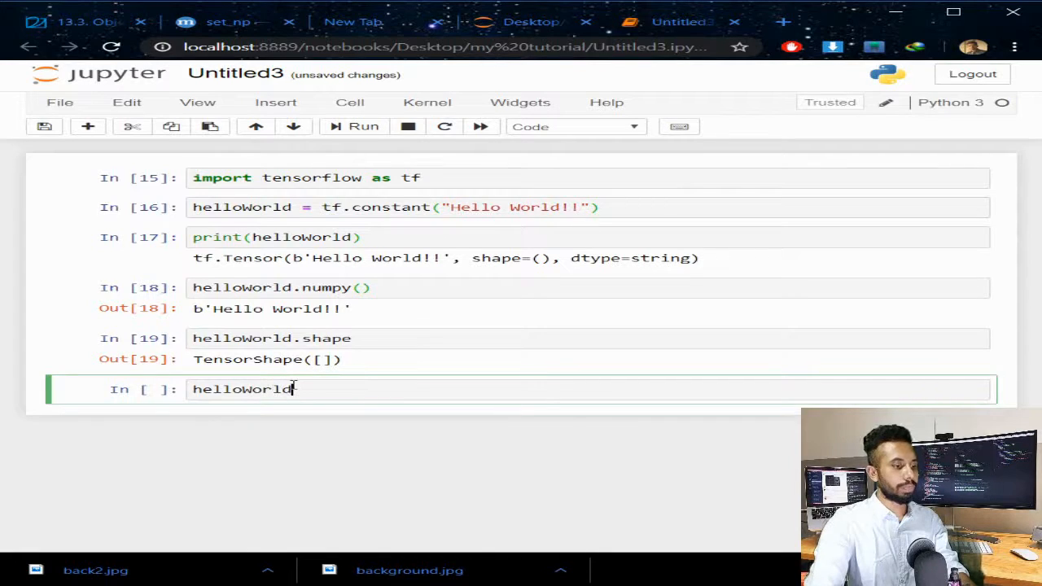
text(.dtype)
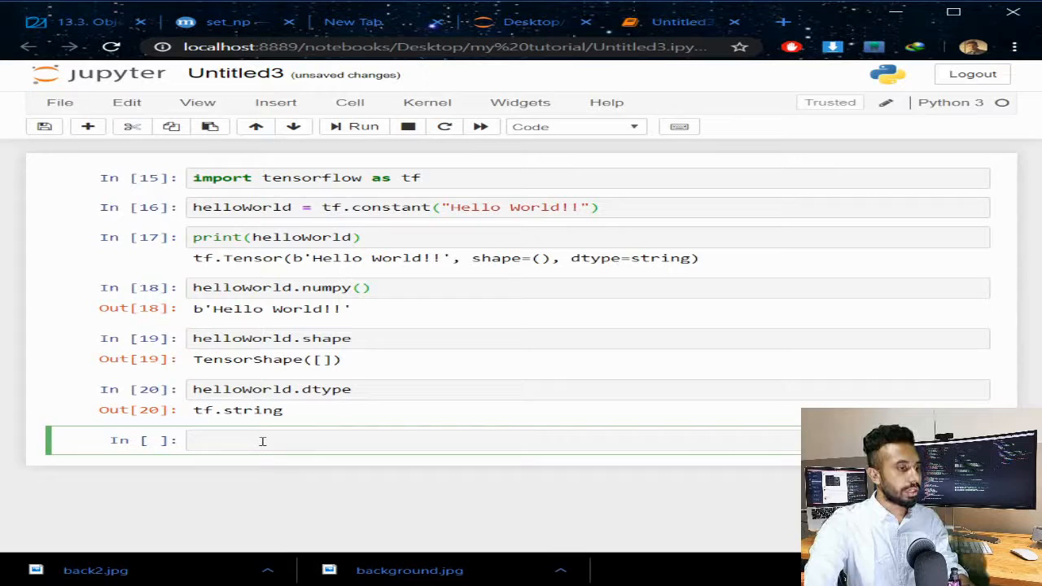
Write print("Tensor: ", helloWorld) as the cell's first line
text(P)
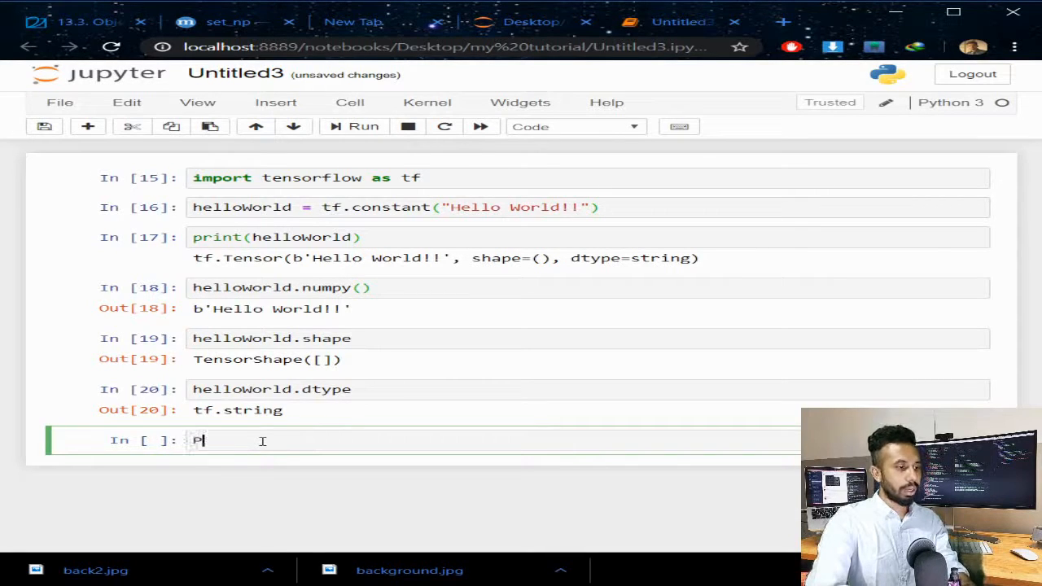
text(rint)
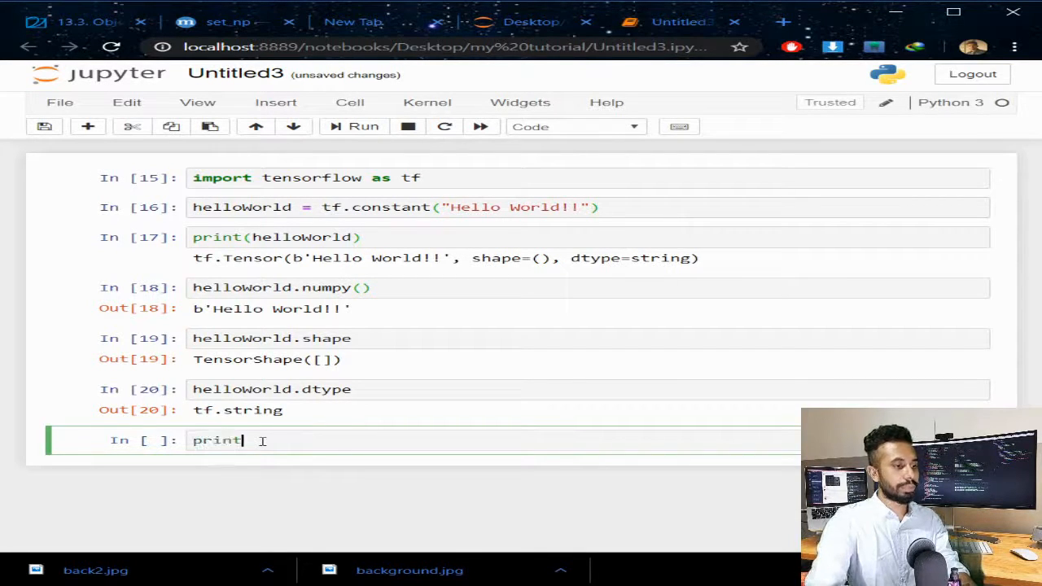
text((""))
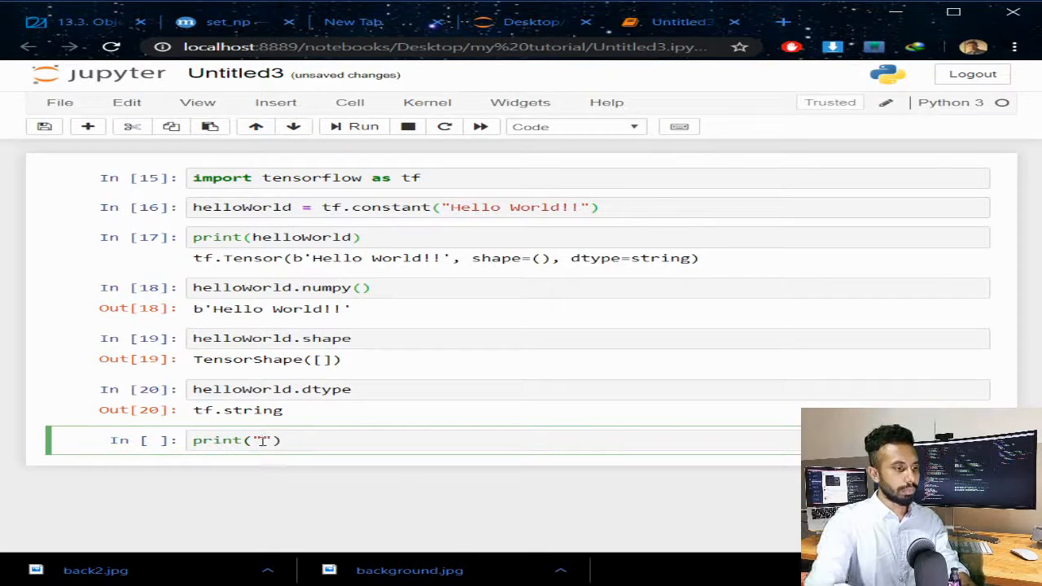
text(Tensor:)
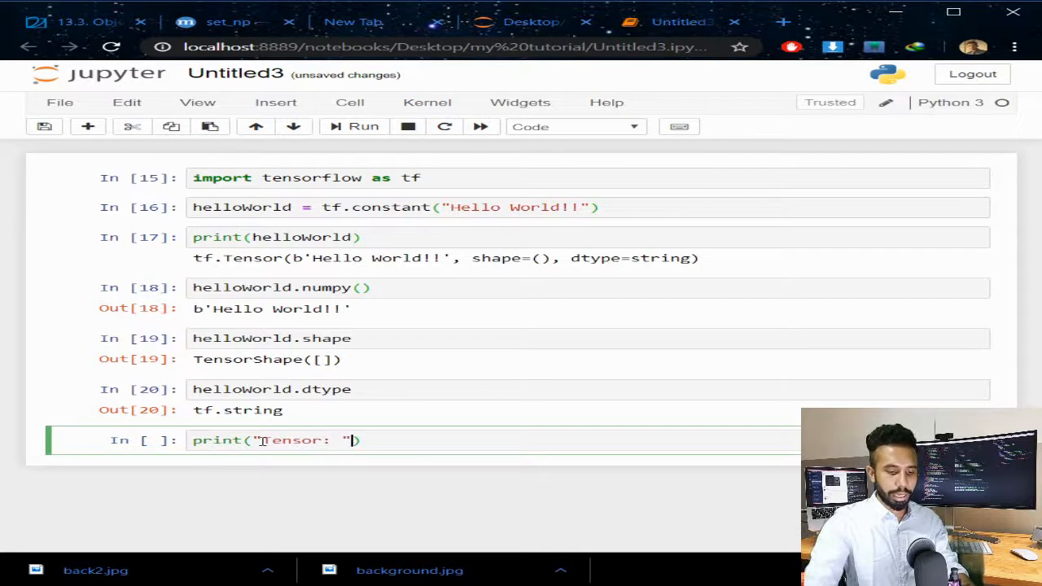
text(,)
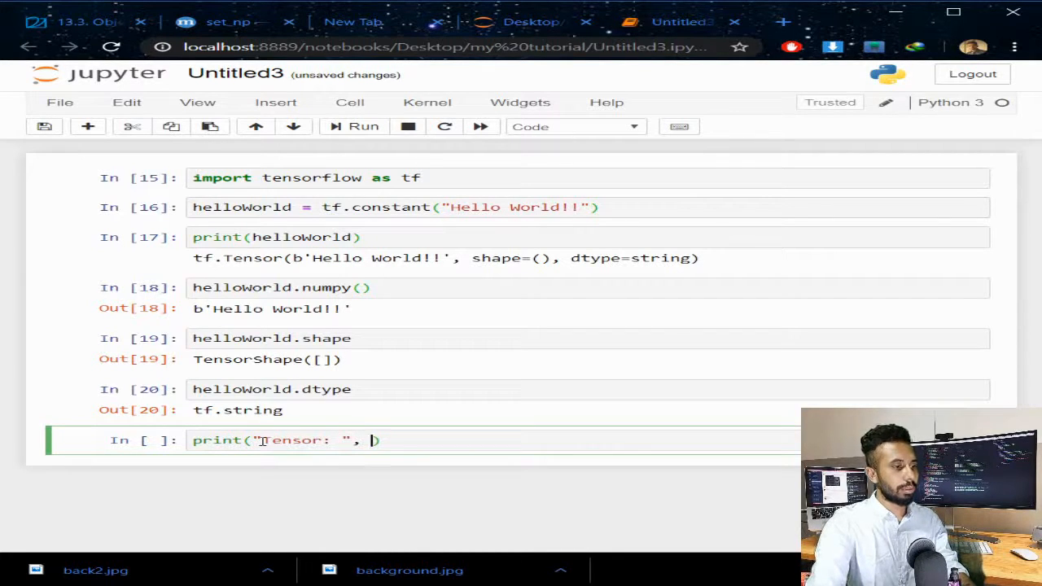
text(helloWorld)
text(print()
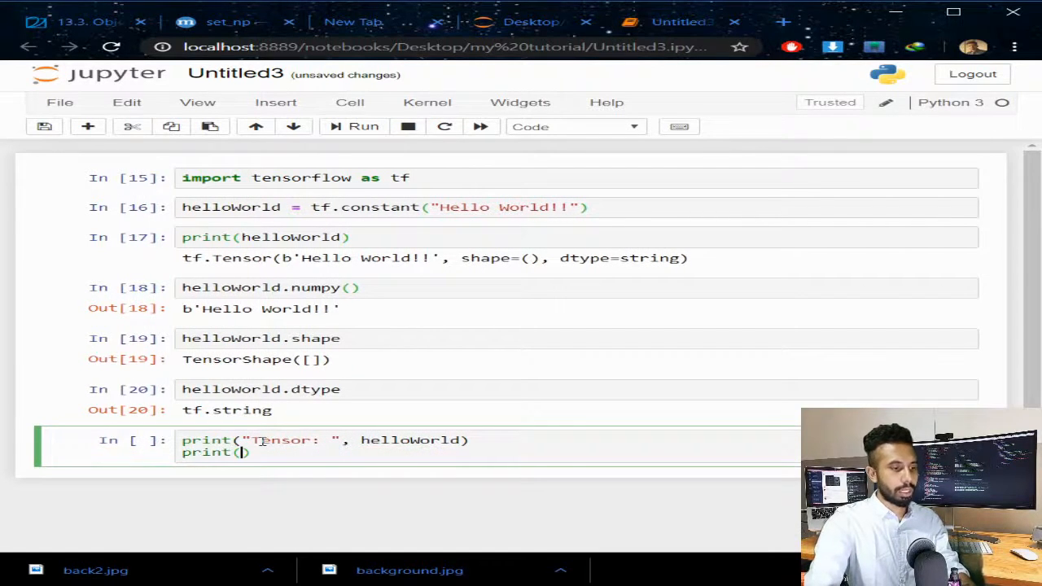
Write print("value: ", helloWorld.numpy()) as the cell's second line
text("value")
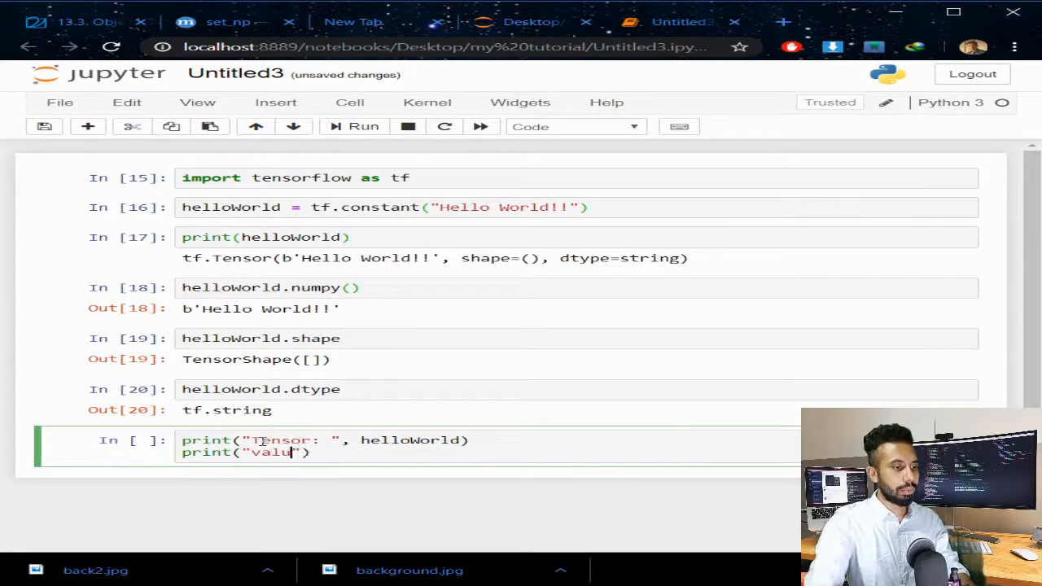
text(e:)
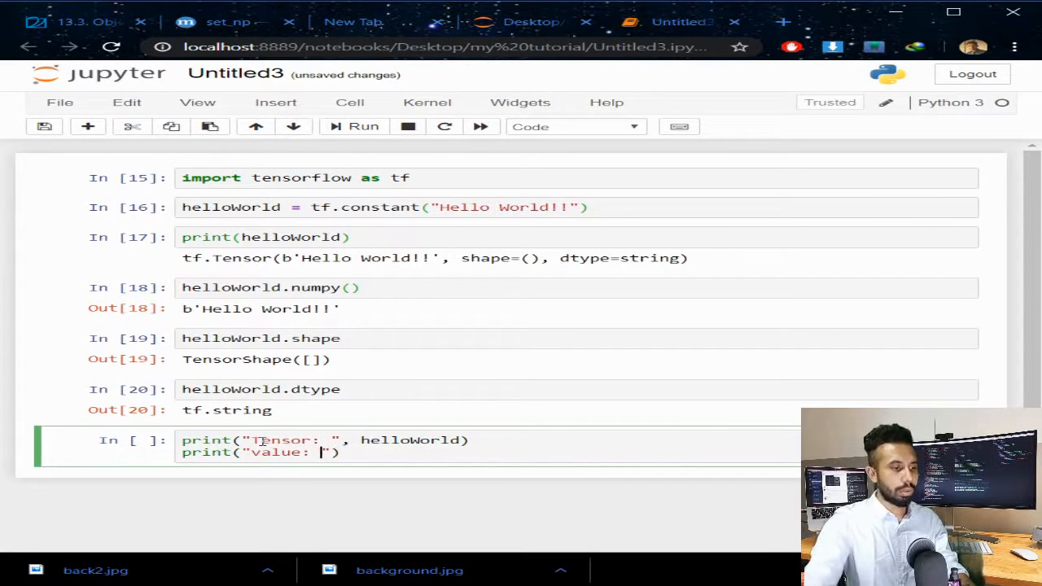
text(", ")
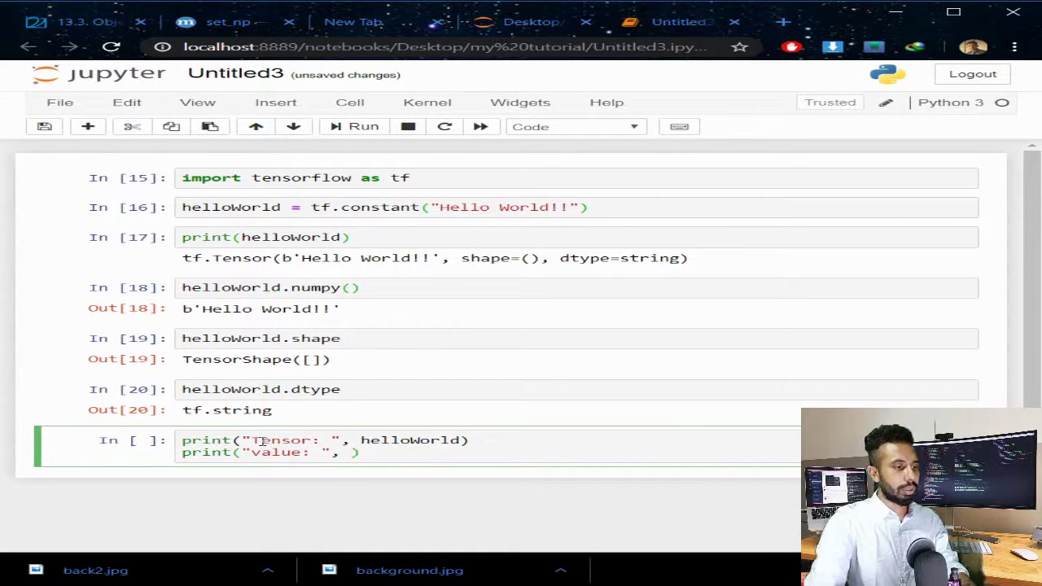
text(hellow)
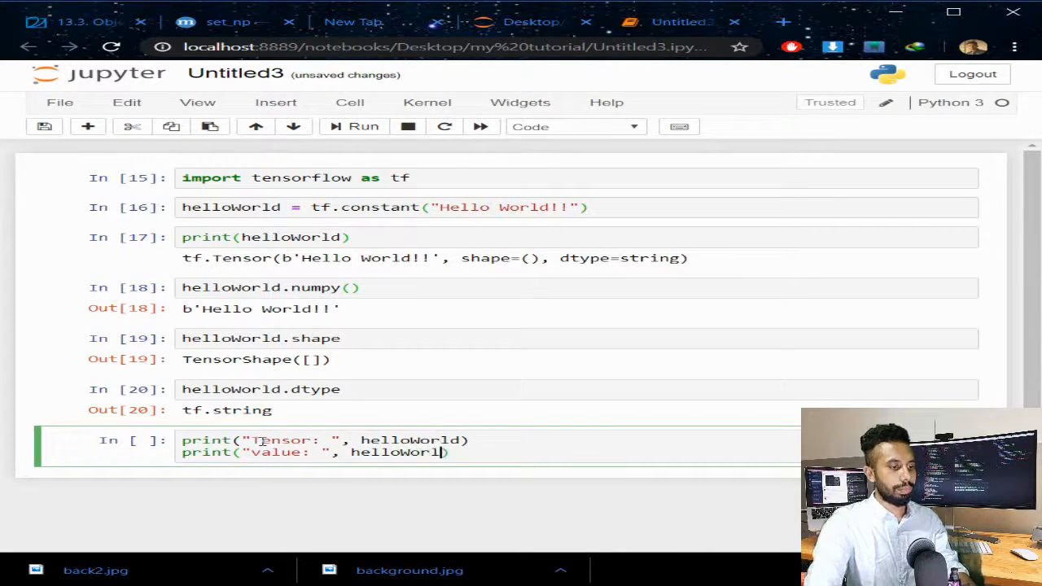
text(.)
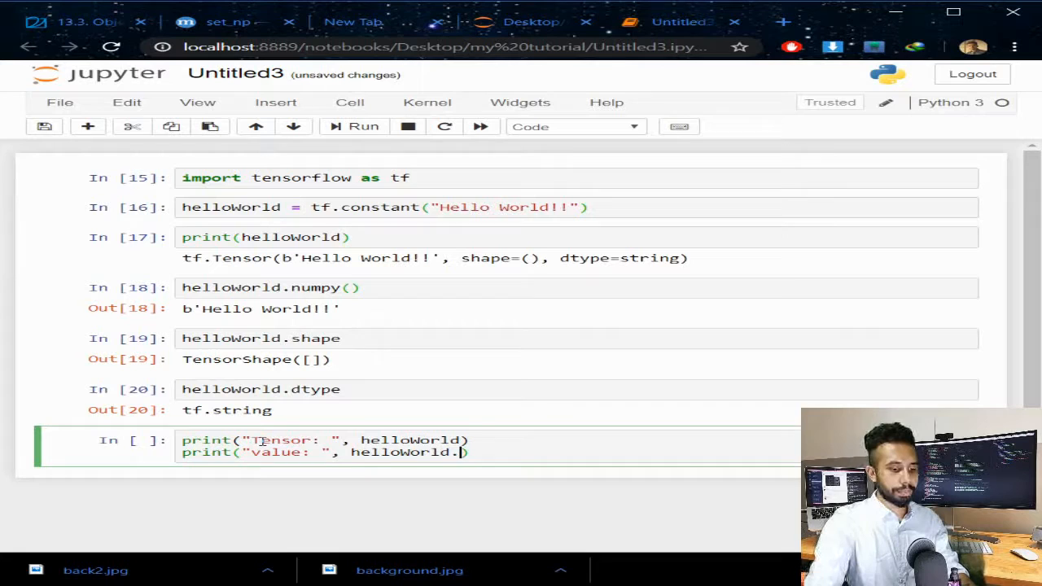
text(numpy))
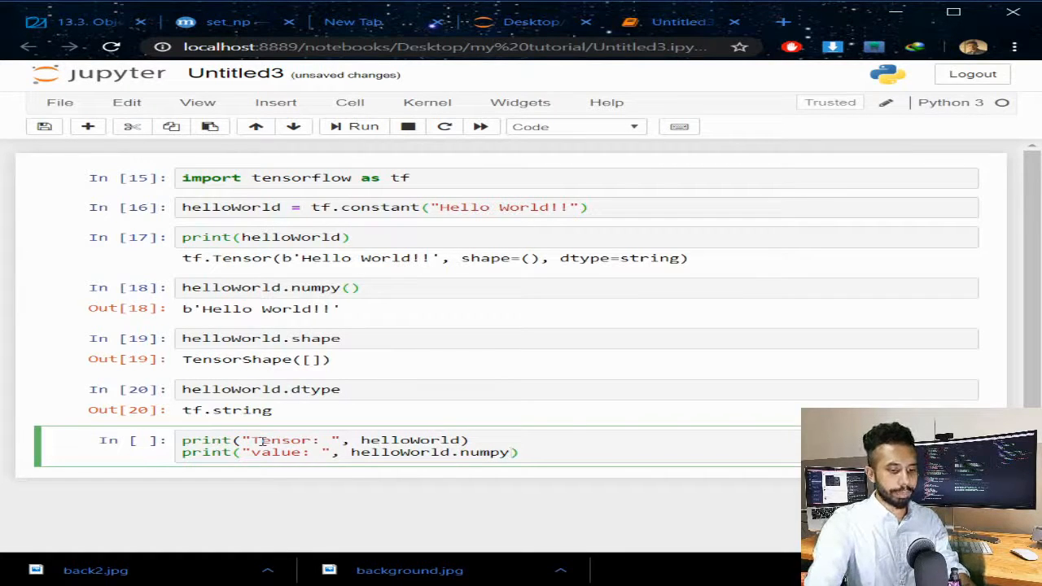
text(())
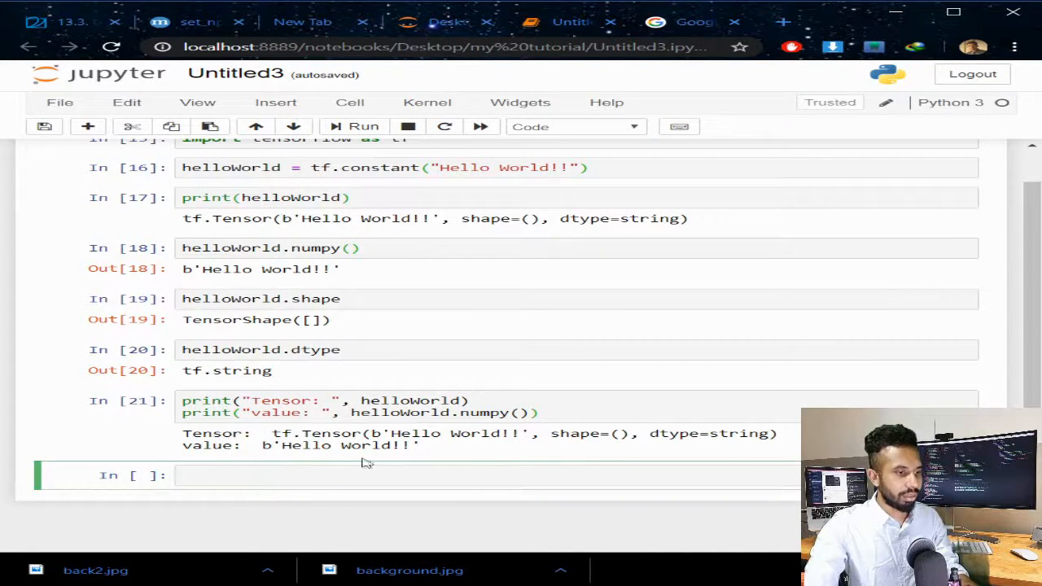
mouse_move(414, 462)
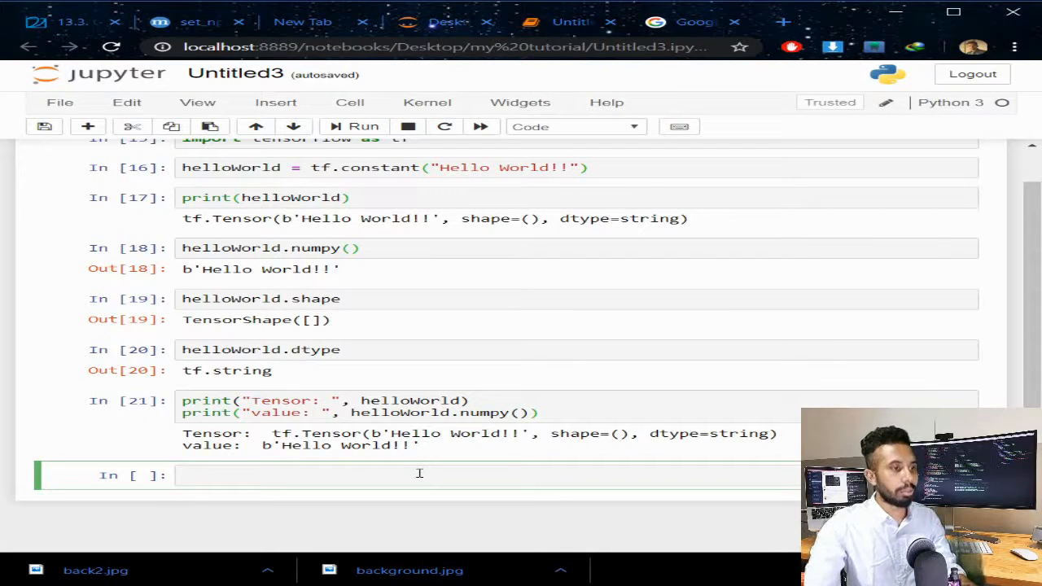
Activate the new empty cell below the Tensor and value printout
click(420, 476)
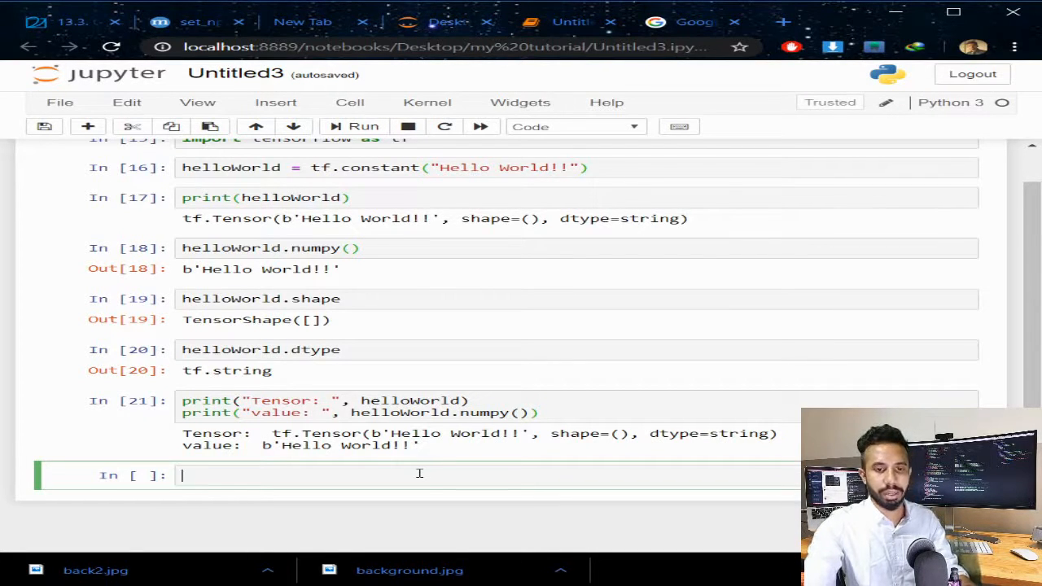